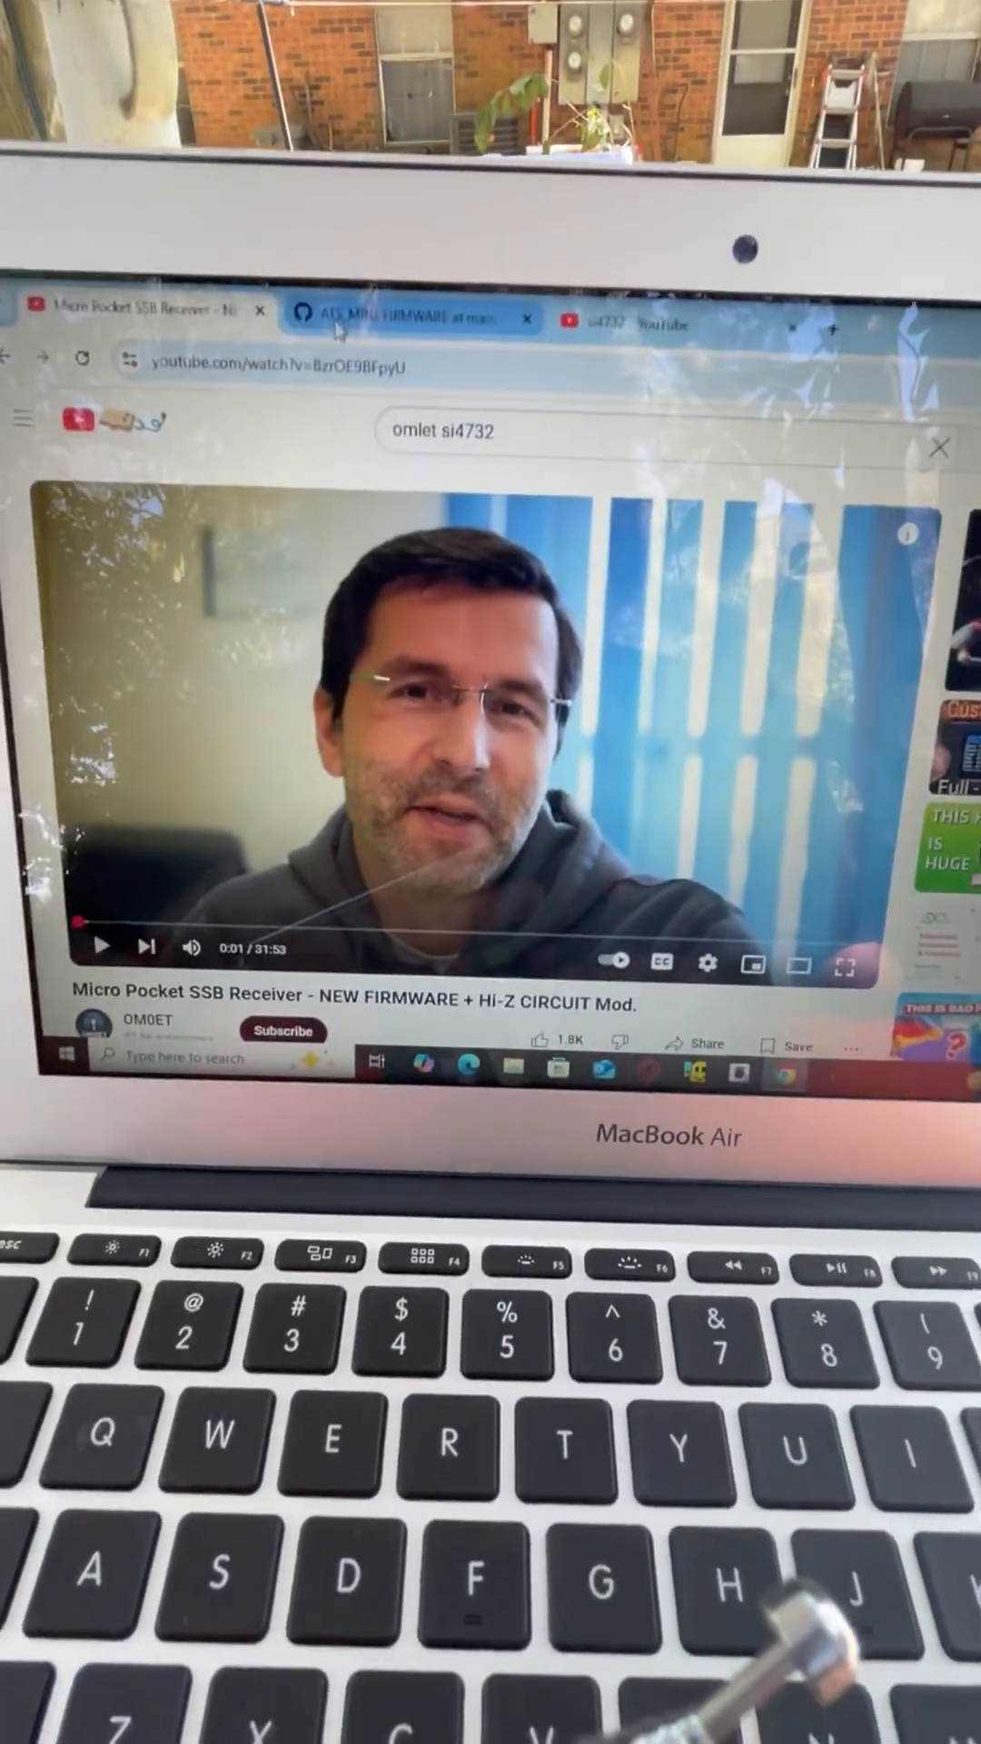
Step: Switch to the 'ATS_MINI/FIRMWARE at main' GitHub tab showing the firmware zip files
click(412, 321)
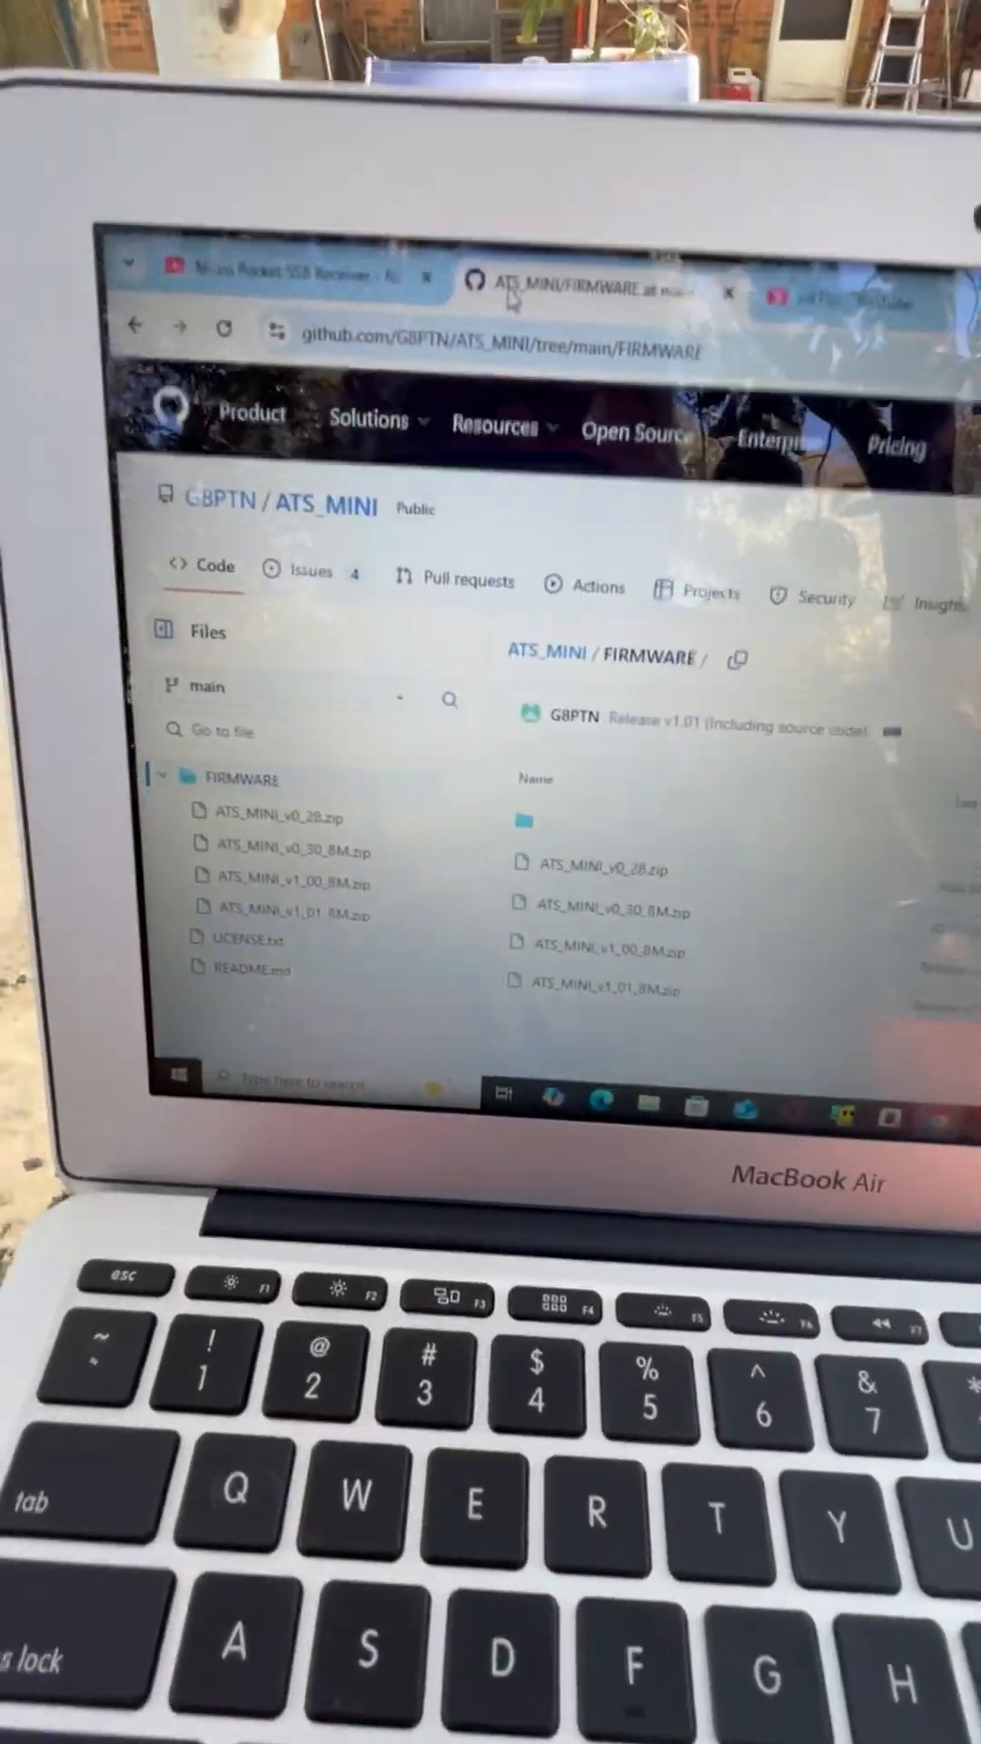